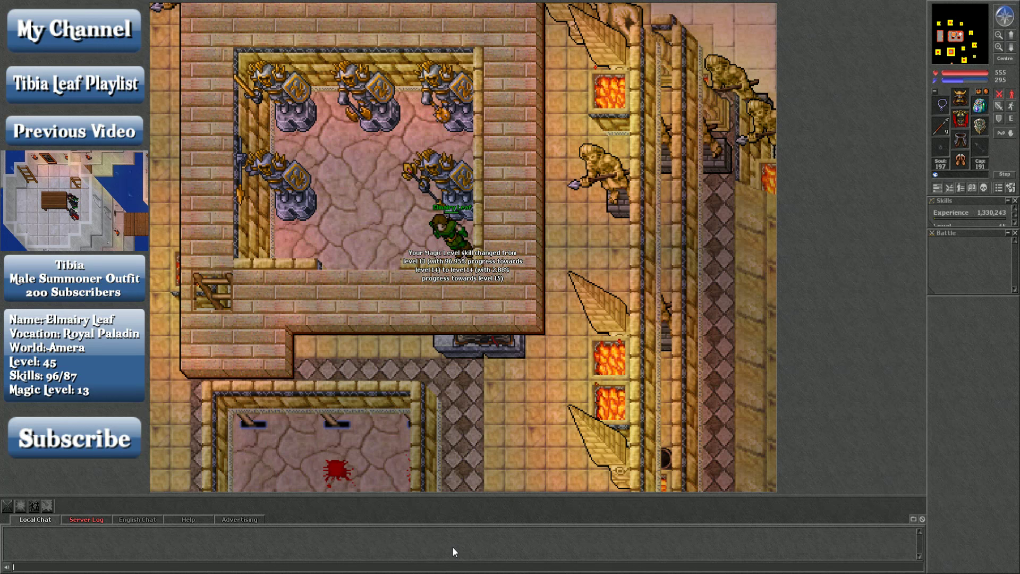
{"action": "mouse_move", "coordinate": [507, 448]}
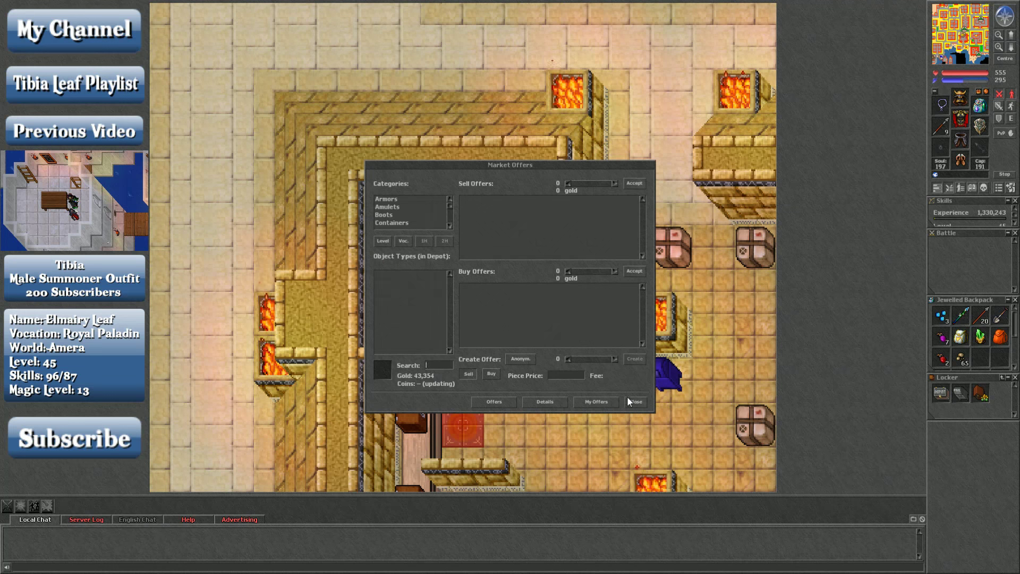
Check the character's own market offers, return to the main market view, and close the market.
{"action": "left_click", "coordinate": [594, 402]}
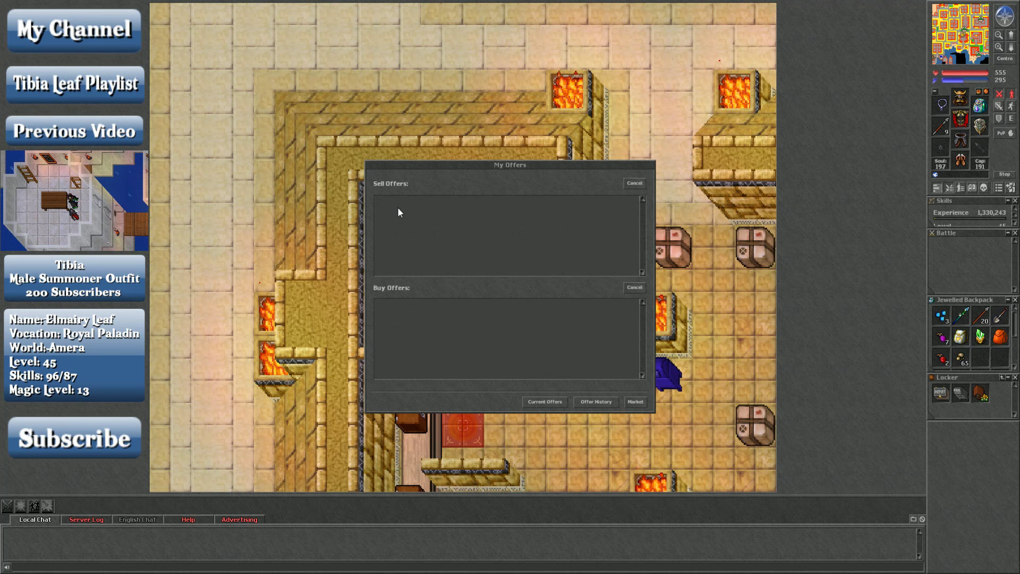
{"action": "left_click", "coordinate": [633, 183]}
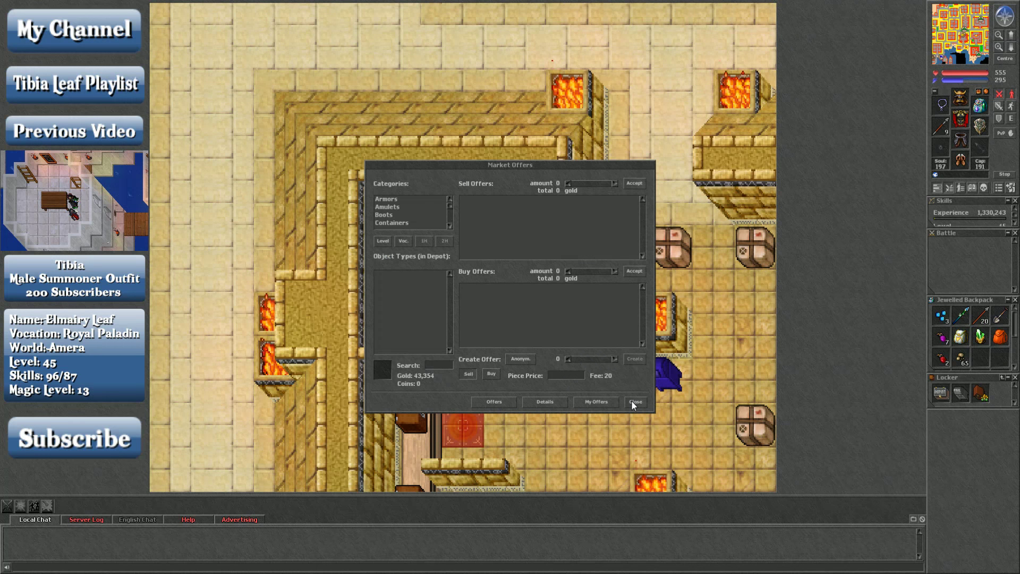
{"action": "left_click", "coordinate": [634, 402]}
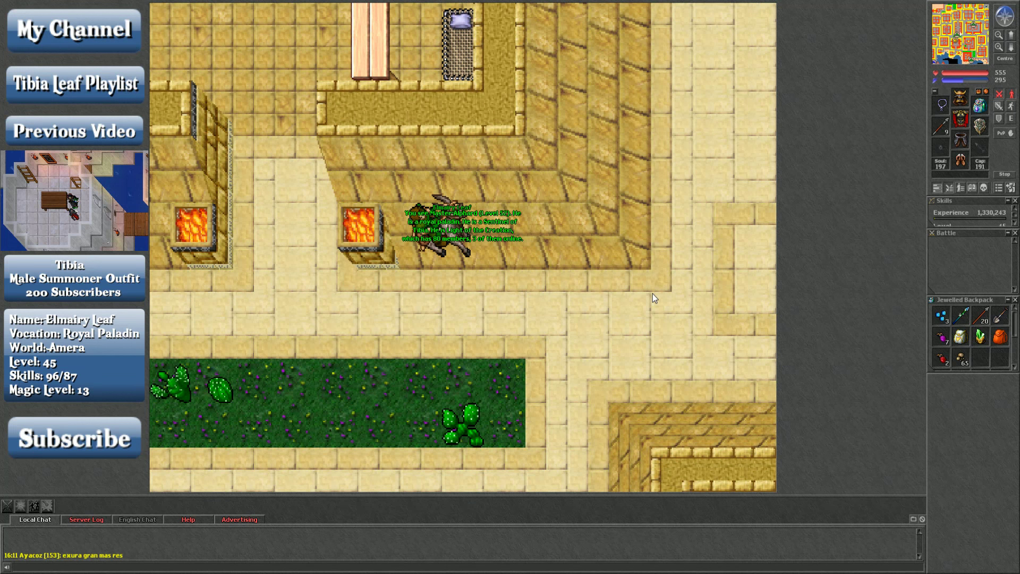
{"action": "mouse_move", "coordinate": [1005, 83]}
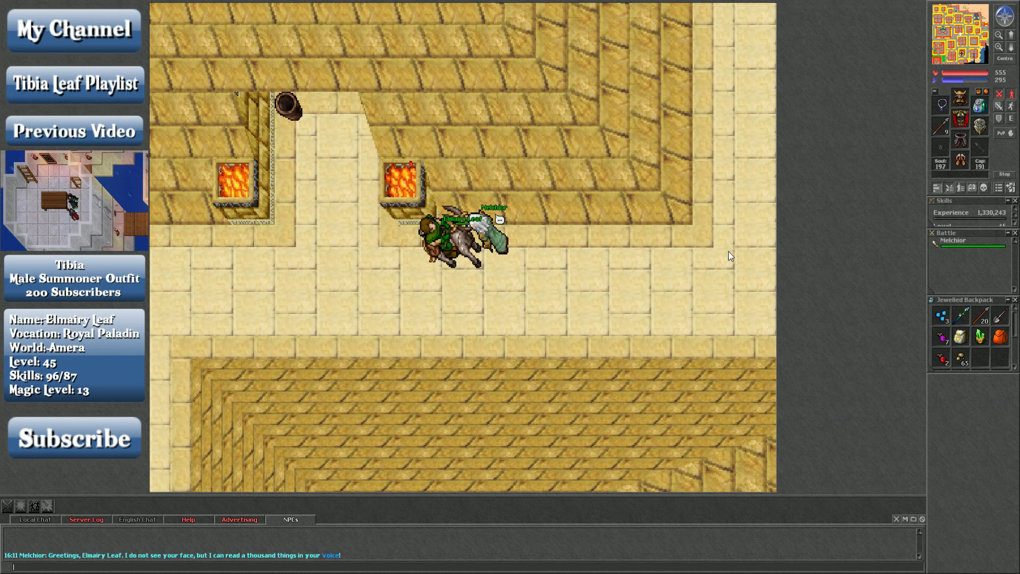
Ask Melchior about the djinn word so he reveals the greeting DJANNI'HAH.
{"action": "type", "text": "wd"}
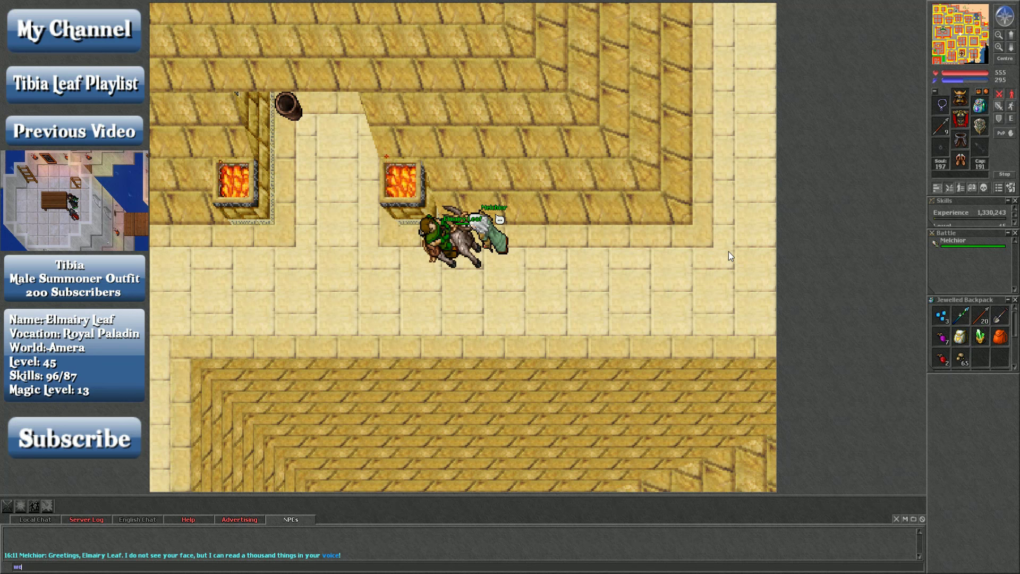
{"action": "type", "text": "ord of"}
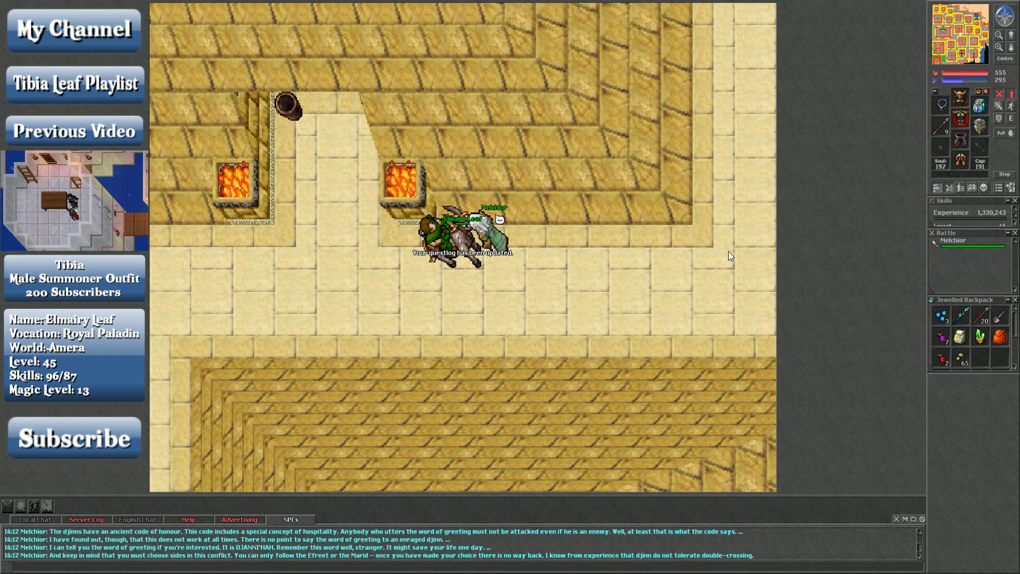
{"action": "mouse_move", "coordinate": [256, 540]}
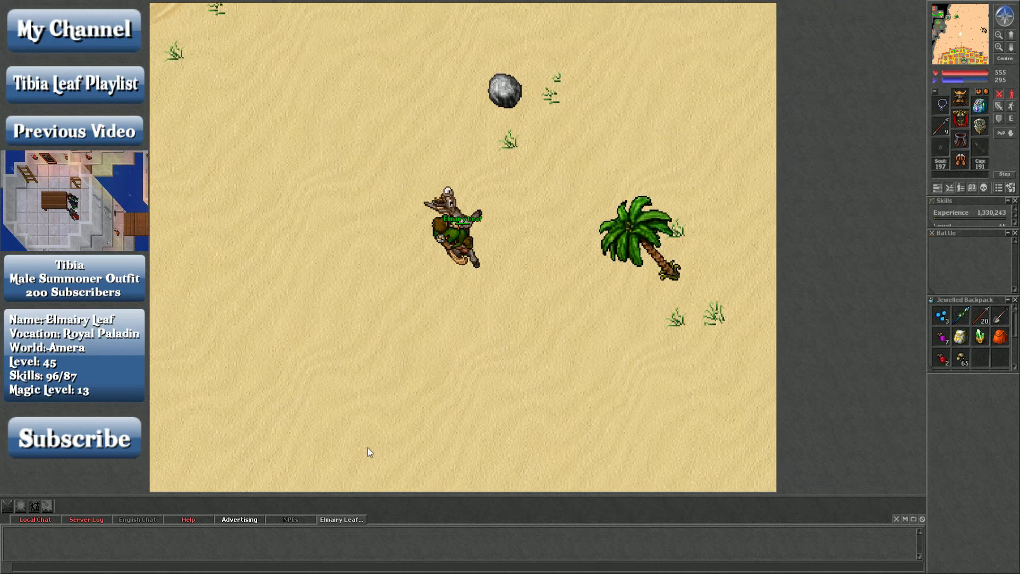
{"action": "right_click", "coordinate": [455, 234]}
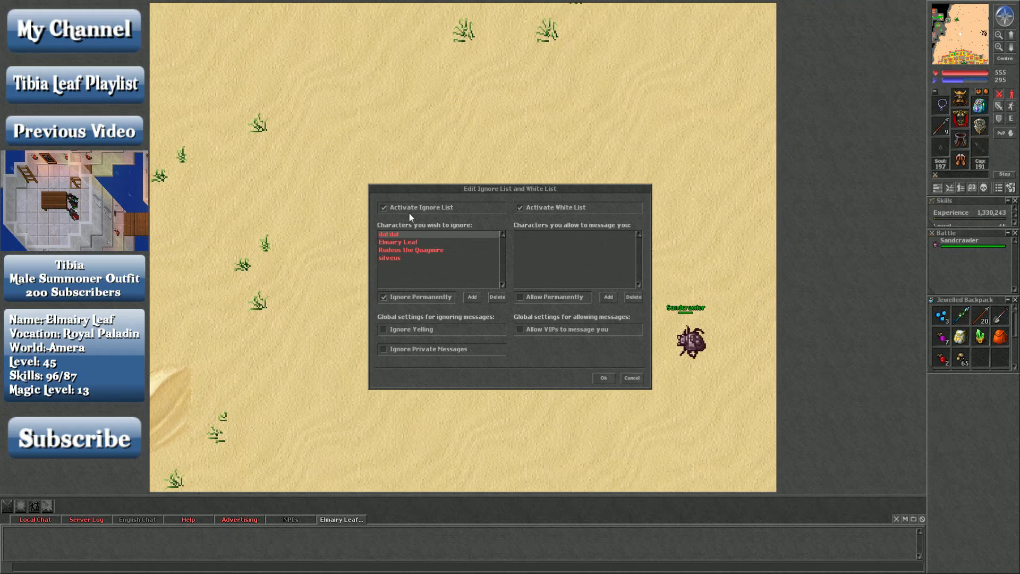
{"action": "left_click", "coordinate": [630, 379]}
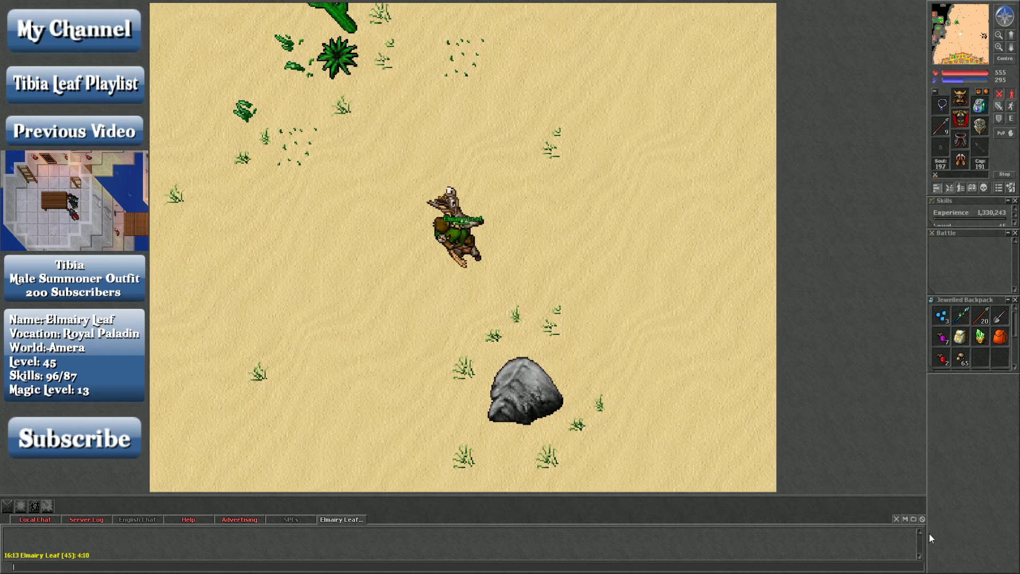
{"action": "left_click", "coordinate": [913, 519]}
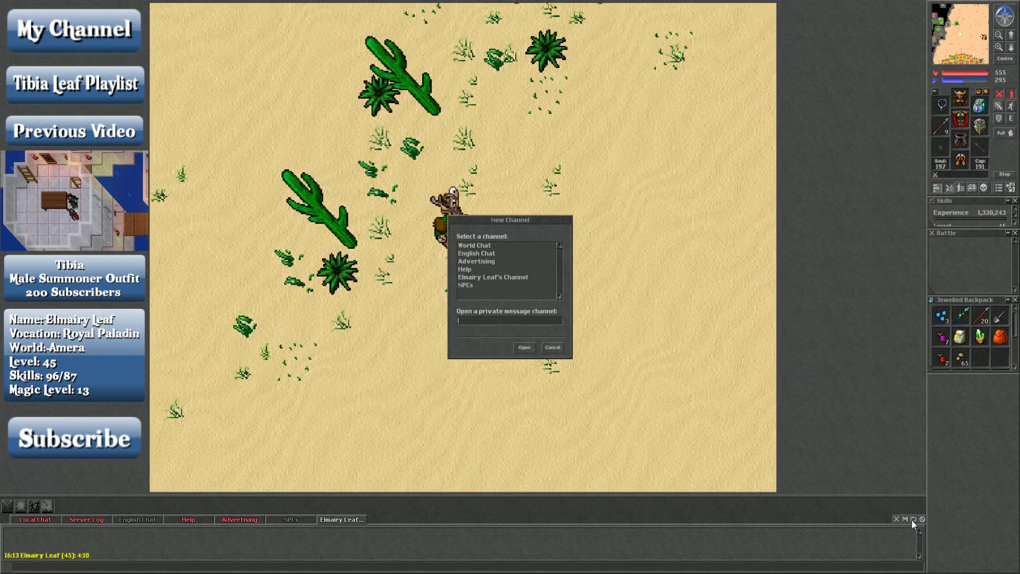
{"action": "left_click", "coordinate": [552, 346]}
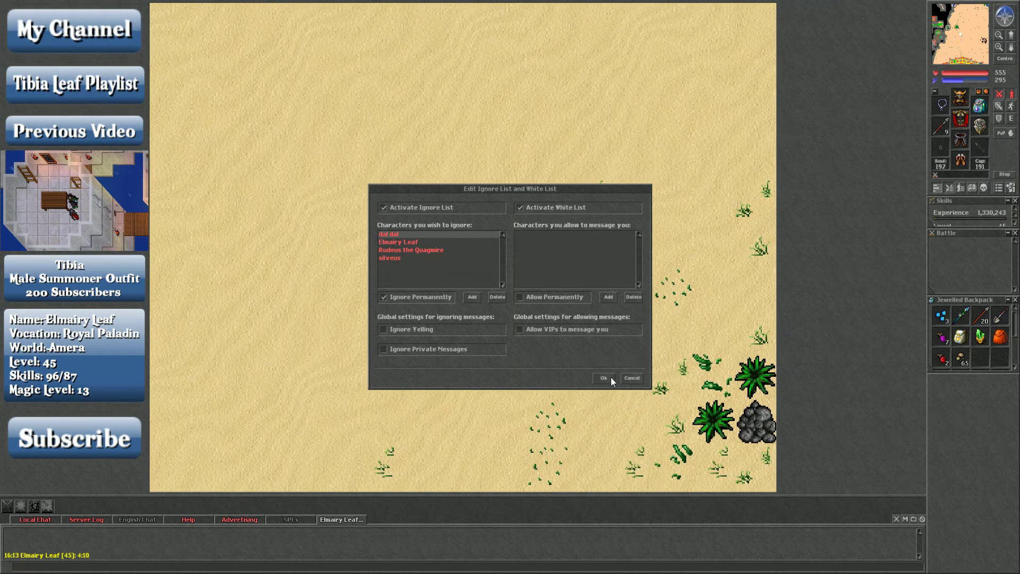
{"action": "left_click", "coordinate": [603, 378]}
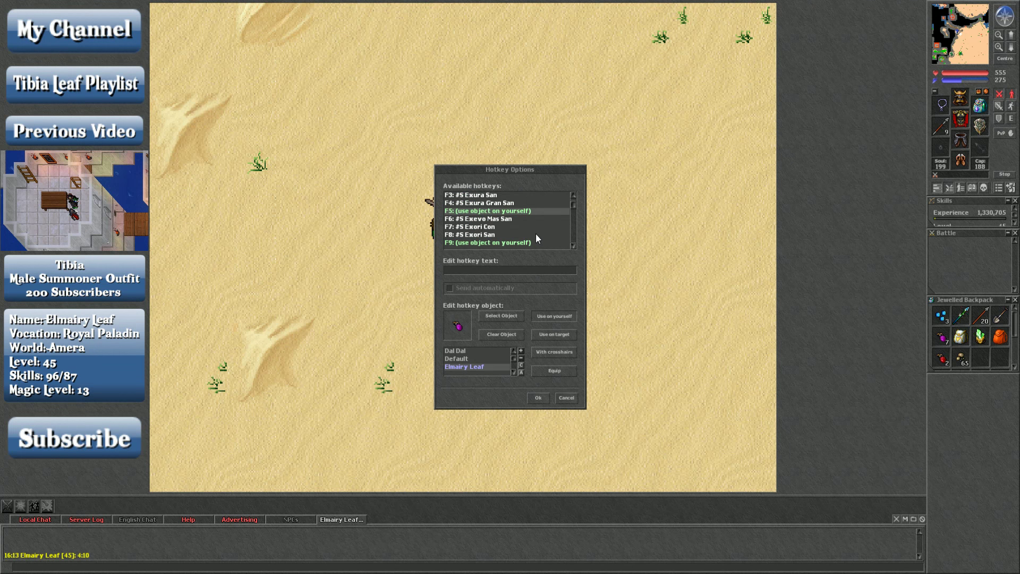
{"action": "mouse_move", "coordinate": [544, 403]}
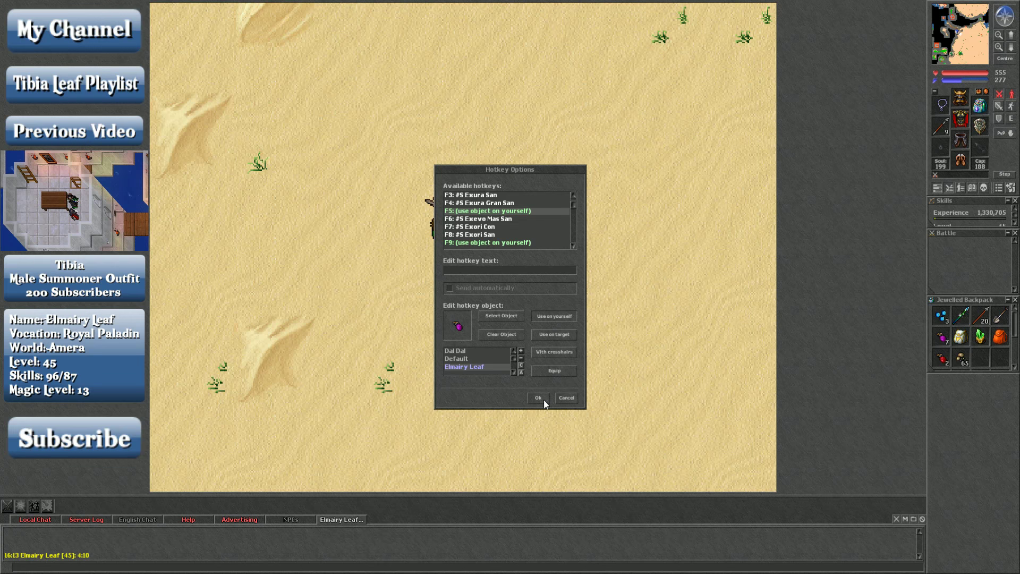
Confirm the hotkey options so F5 uses the chosen item on yourself.
{"action": "left_click", "coordinate": [537, 397]}
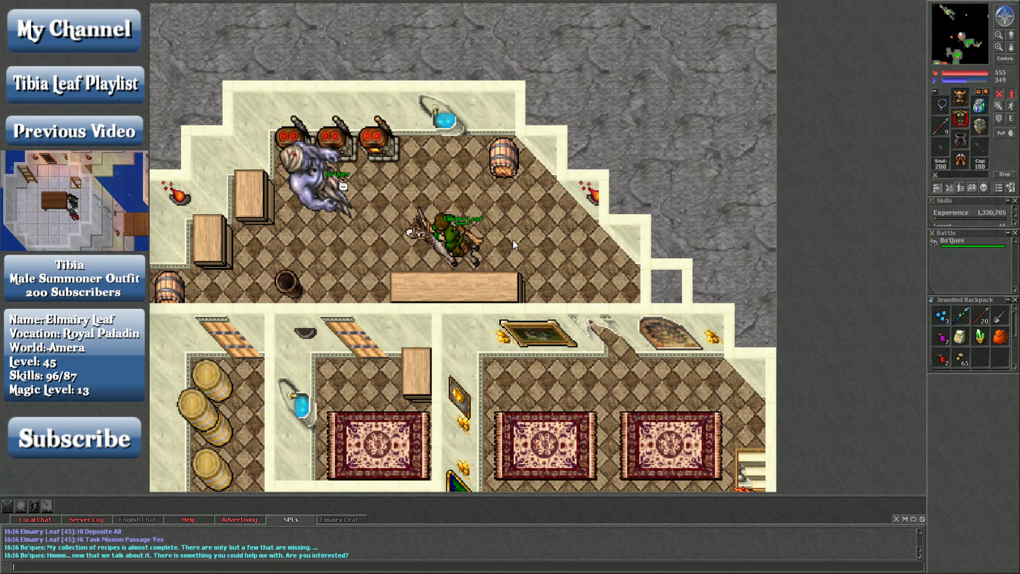
Greet Bo'Ques and agree to hear about his recipe collection task.
{"action": "type", "text": "Yes Hi"}
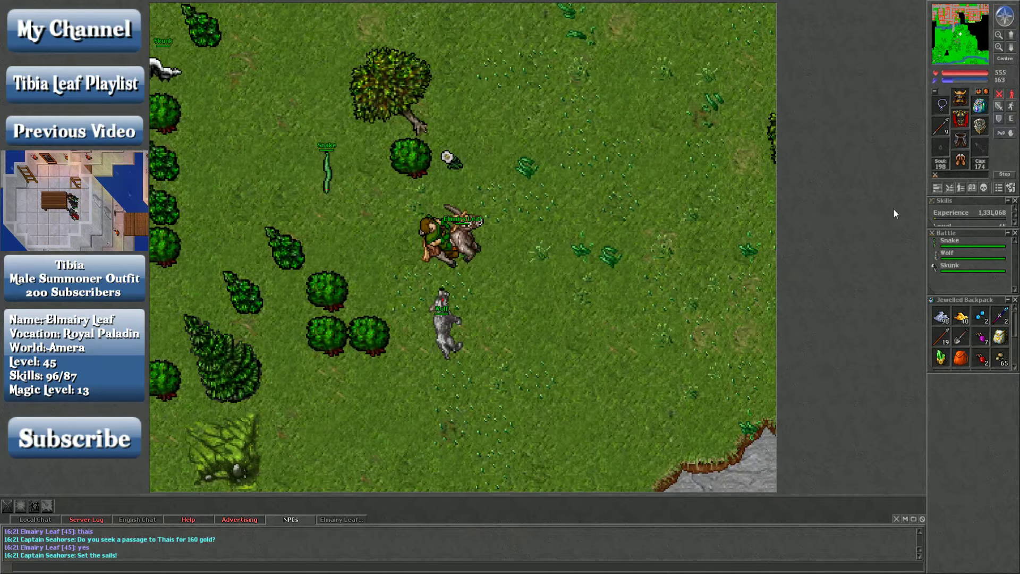
Attack the nearby wolf from the battle list and slay it on the grassland.
{"action": "left_click", "coordinate": [441, 312]}
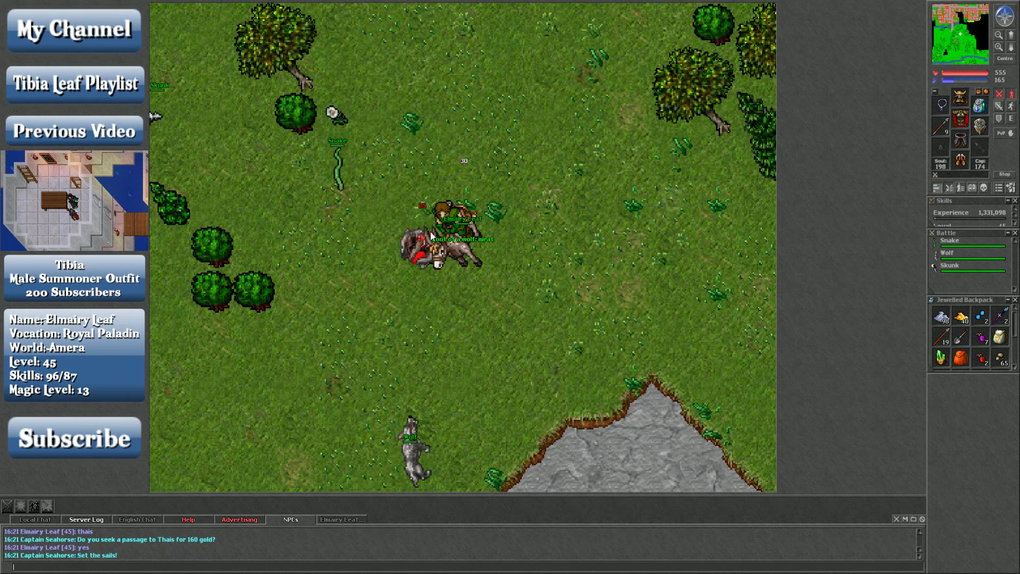
{"action": "left_click", "coordinate": [949, 254]}
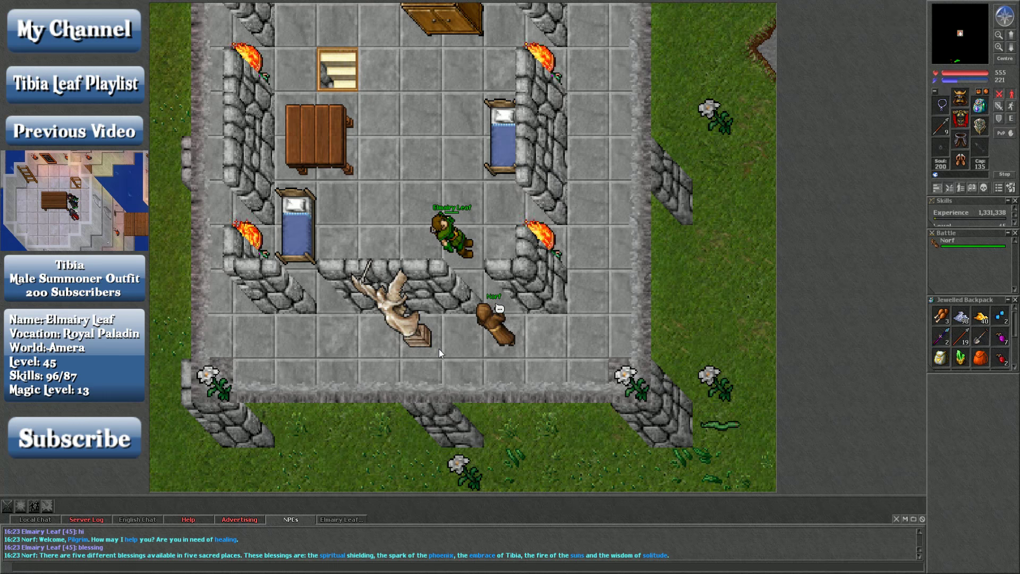
Ask Norf about the sacred places so he lists the five blessings.
{"action": "type", "text": "sp"}
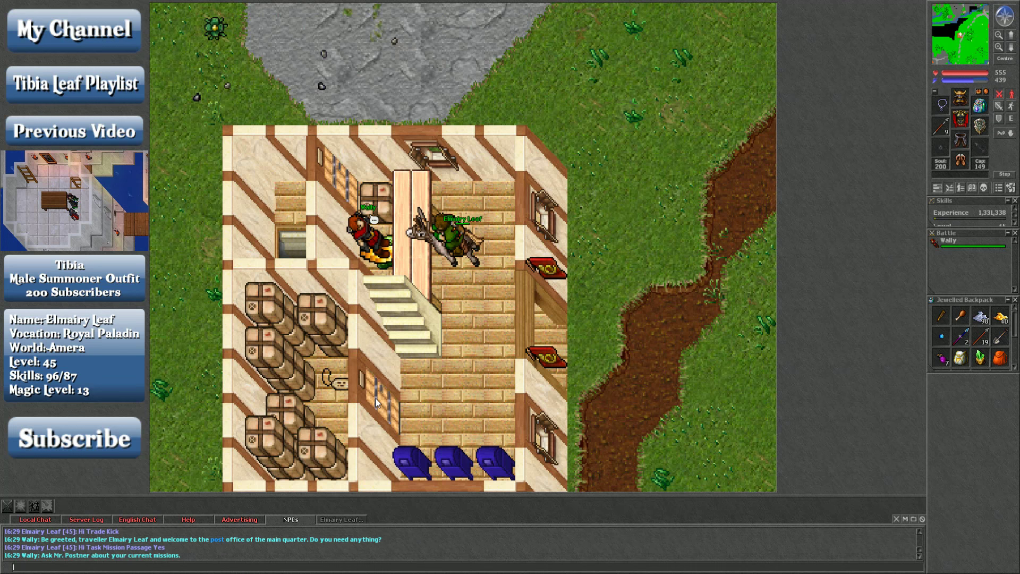
Ask Kevin about a mission and answer yes to join the postmaster's guild and take the Carlin task.
{"action": "type", "text": "jo"}
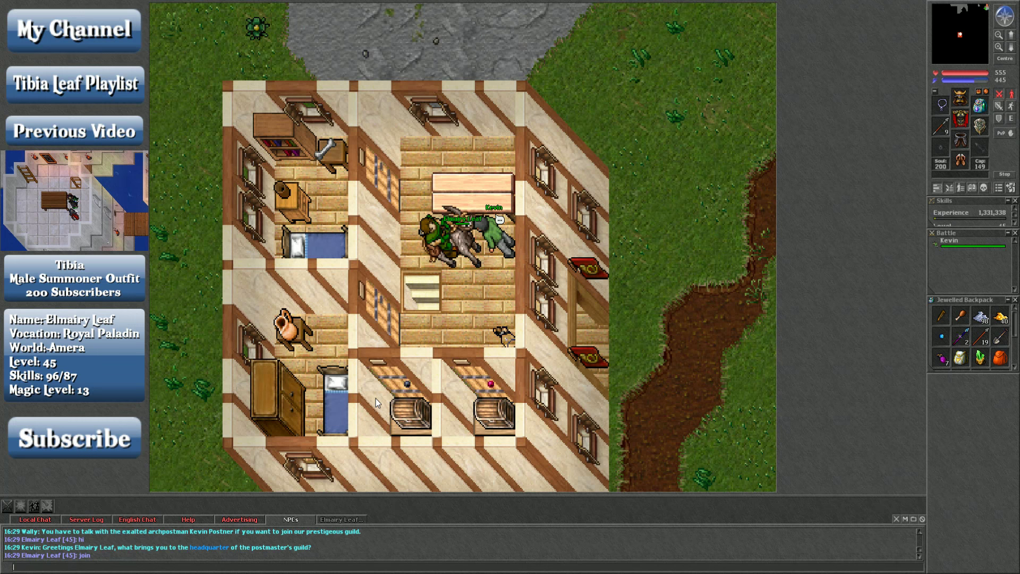
{"action": "type", "text": "mission"}
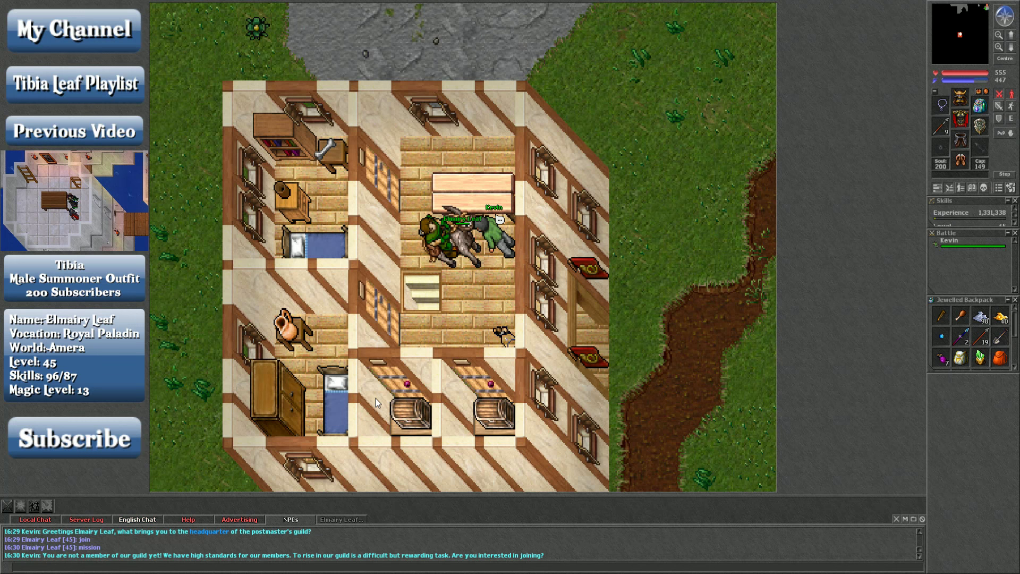
{"action": "type", "text": "yes"}
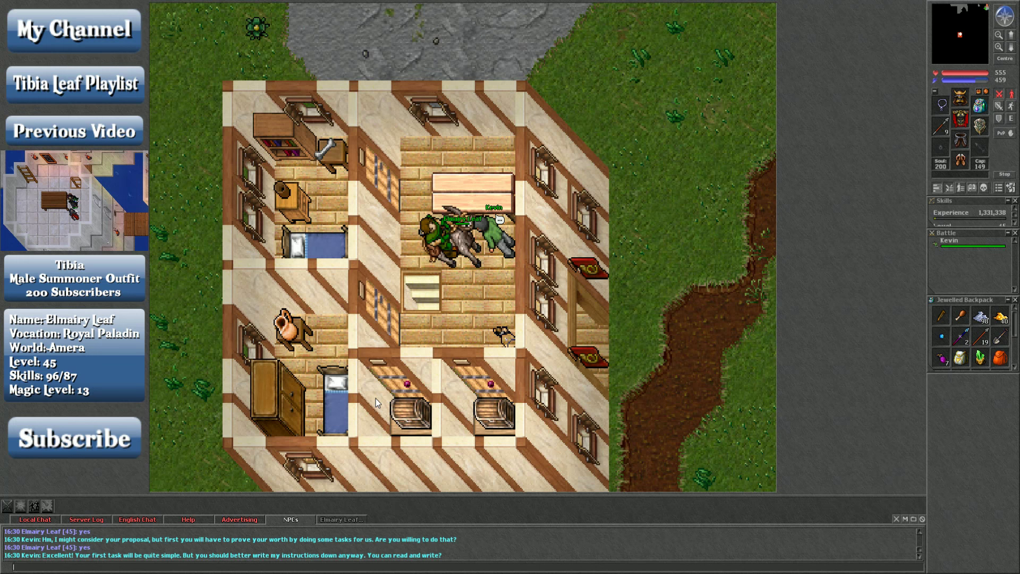
{"action": "type", "text": "yd"}
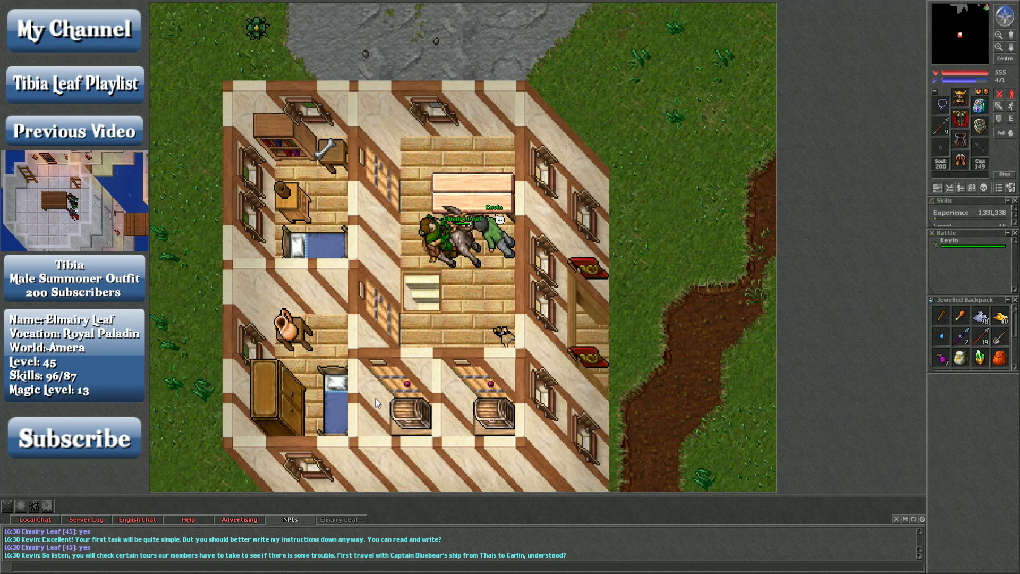
{"action": "type", "text": "Yes Hi"}
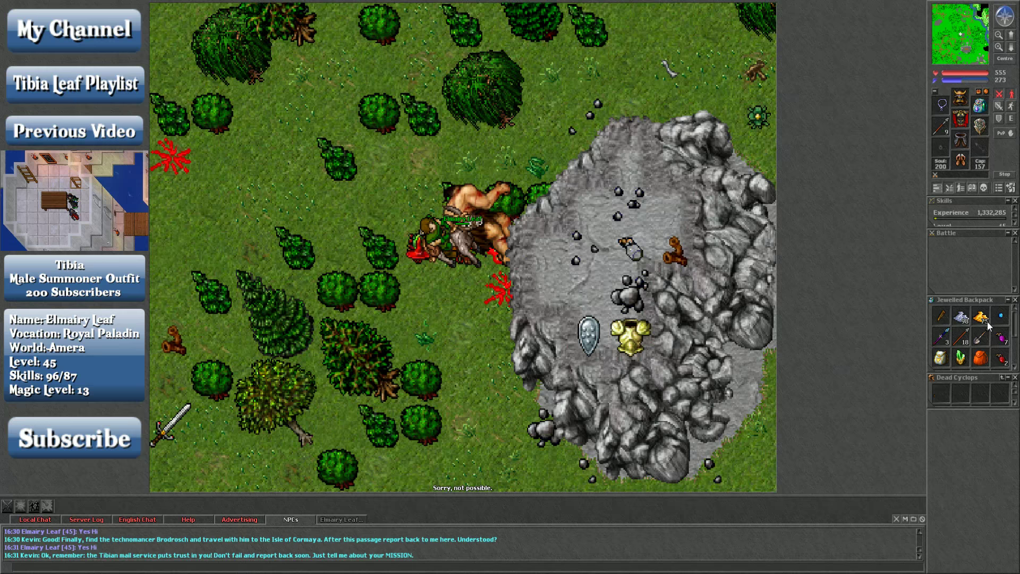
Scroll away from the looted cyclops corpse and continue hunting in the forest.
{"action": "scroll", "scroll_direction": "down", "scroll_amount": 3}
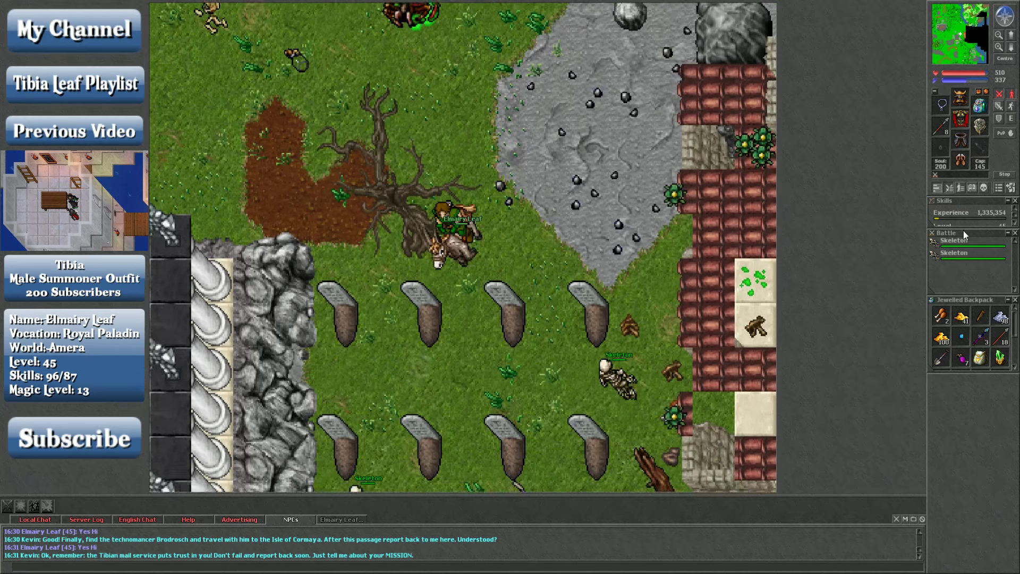
Target a nearby Skeleton in the graveyard.
{"action": "left_click", "coordinate": [537, 276]}
{"action": "type", "text": "myth"}
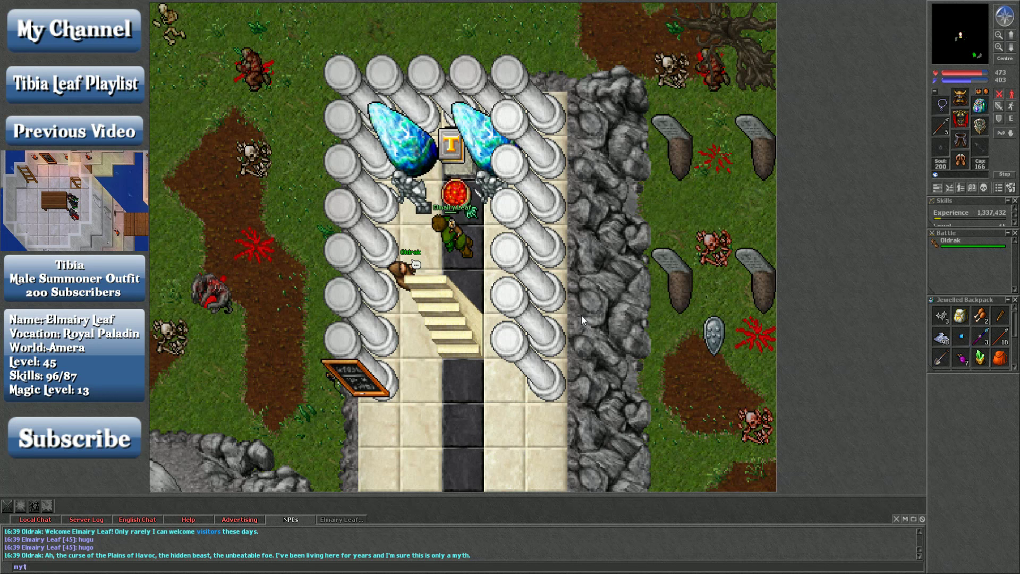
Send 'myth' to Oldrak to hear Hugo's legend, then reply yes afterwards.
{"action": "key", "text": "Return"}
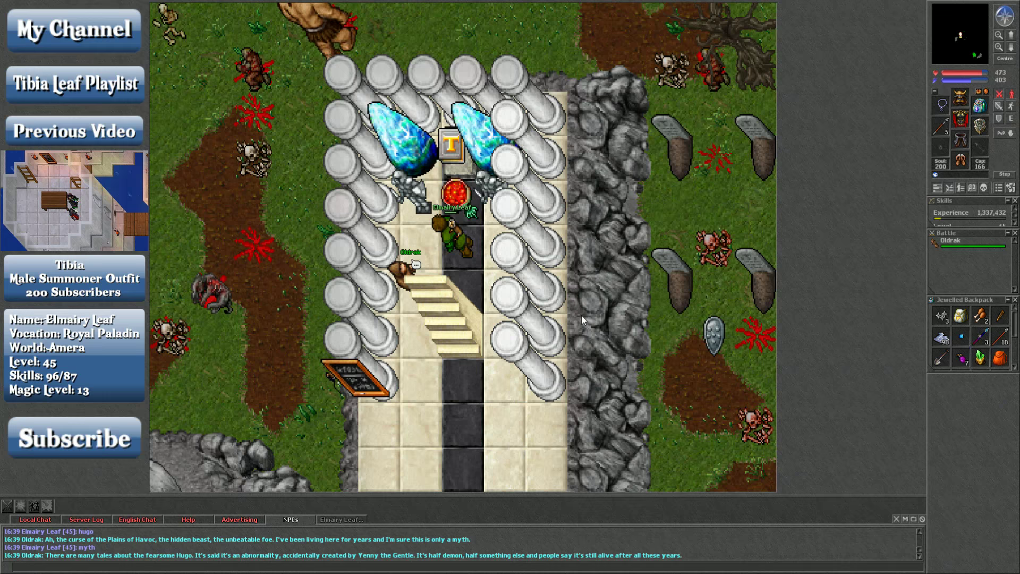
{"action": "type", "text": "yen"}
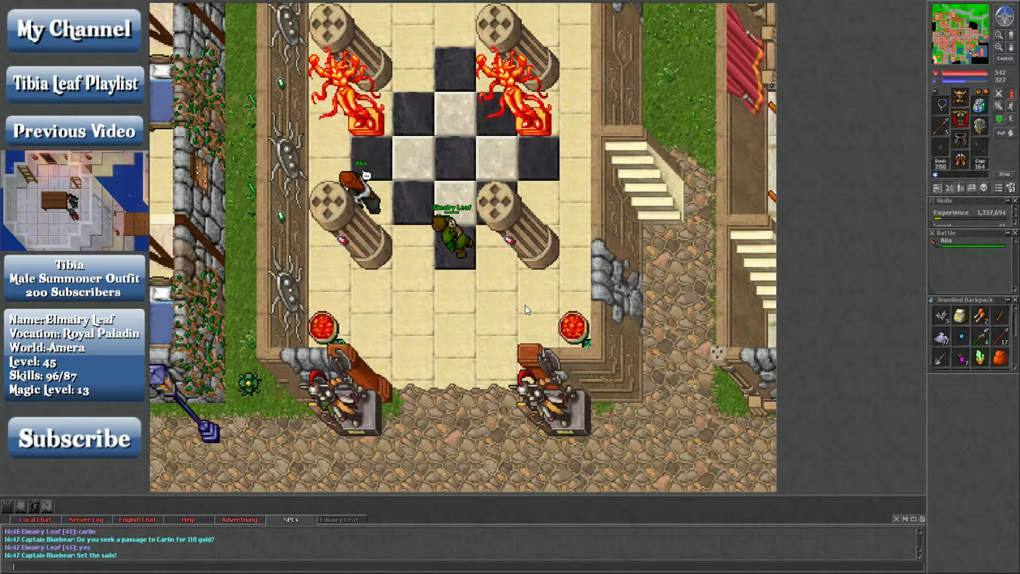
{"action": "scroll", "scroll_direction": "down", "scroll_amount": 3}
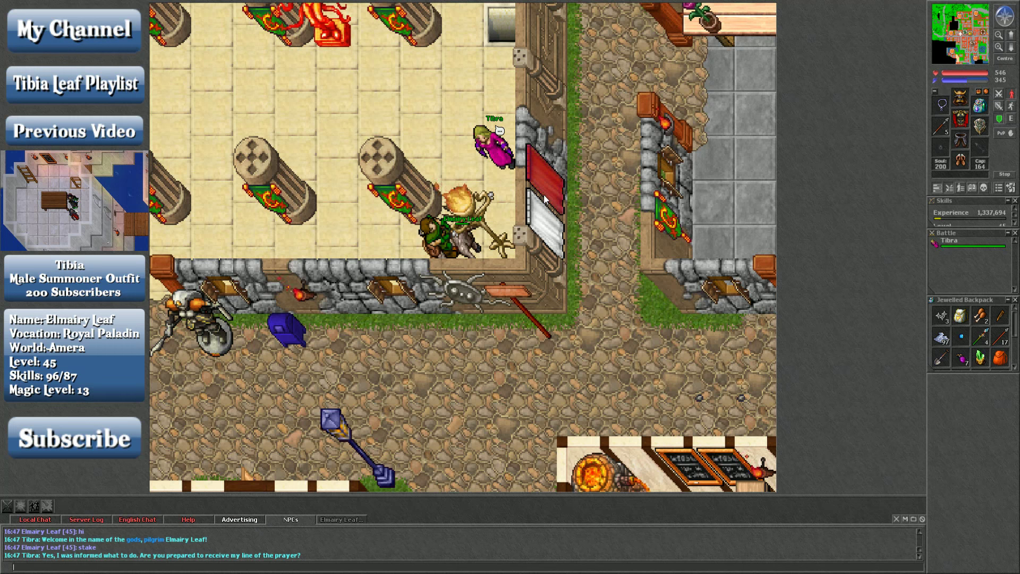
Answer Tibra with 'Hi Task Mission Passage Yes' to receive her prayer line for the stake.
{"action": "type", "text": "Hi Task Mission Passage Yes"}
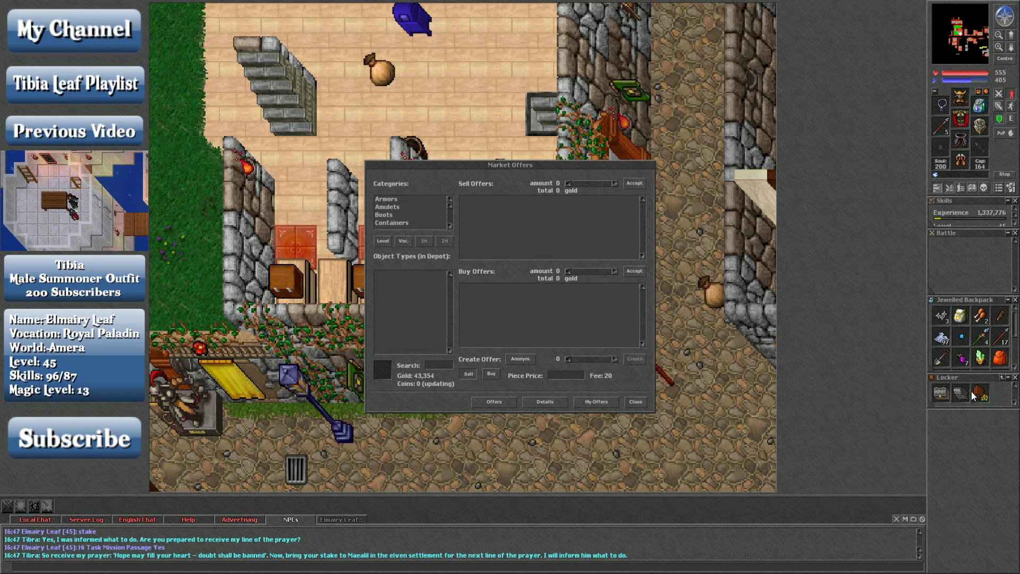
Search the market for 'pois' and view offers for a poison item.
{"action": "type", "text": "pois"}
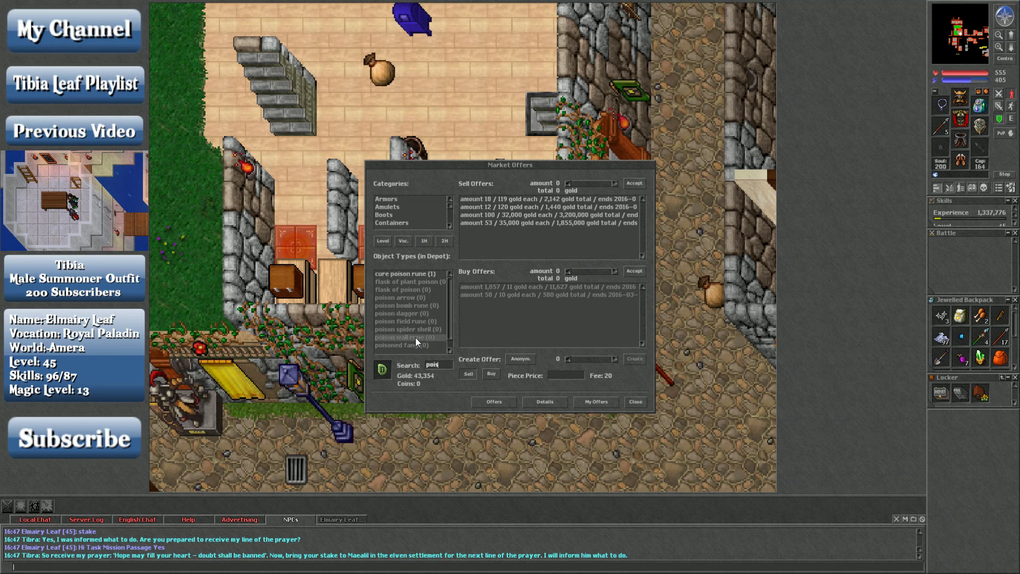
{"action": "left_click", "coordinate": [549, 199]}
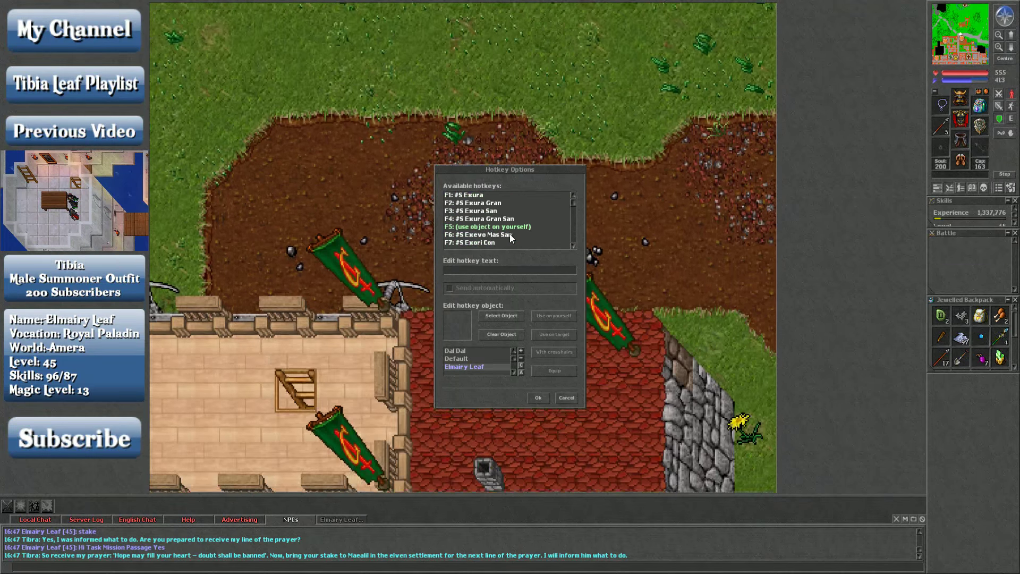
Select the F11 hotkey that uses the rune with crosshairs.
{"action": "scroll", "scroll_direction": "down", "scroll_amount": 3}
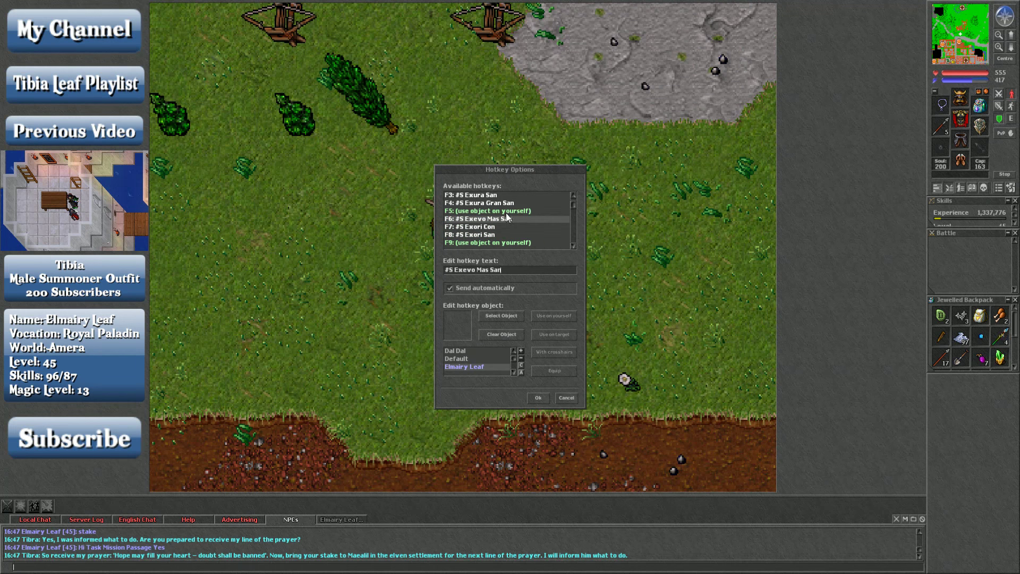
{"action": "left_click", "coordinate": [481, 234]}
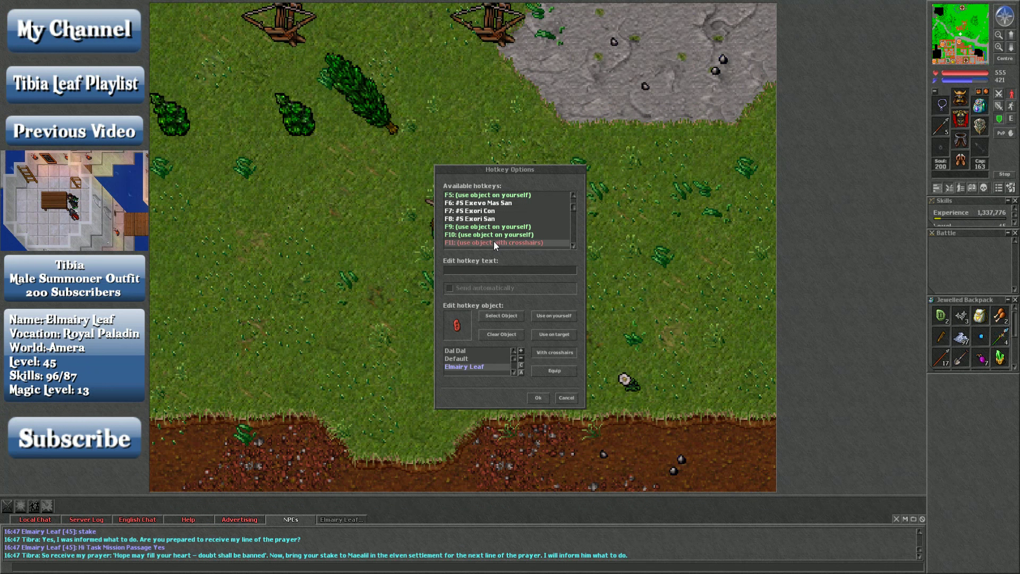
Walk from the grassland toward the orc fortress platform.
{"action": "left_click", "coordinate": [536, 397]}
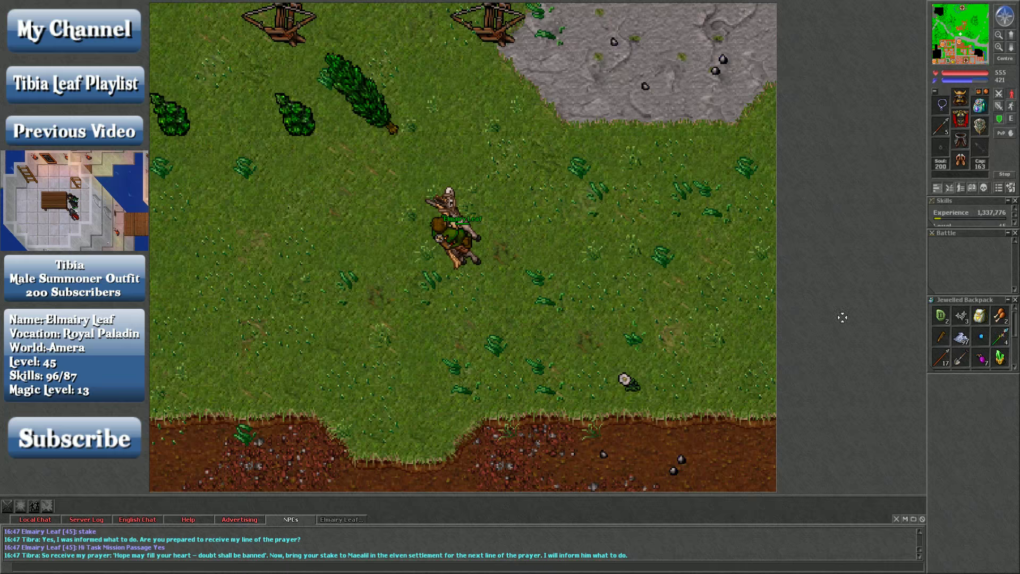
{"action": "mouse_move", "coordinate": [538, 399]}
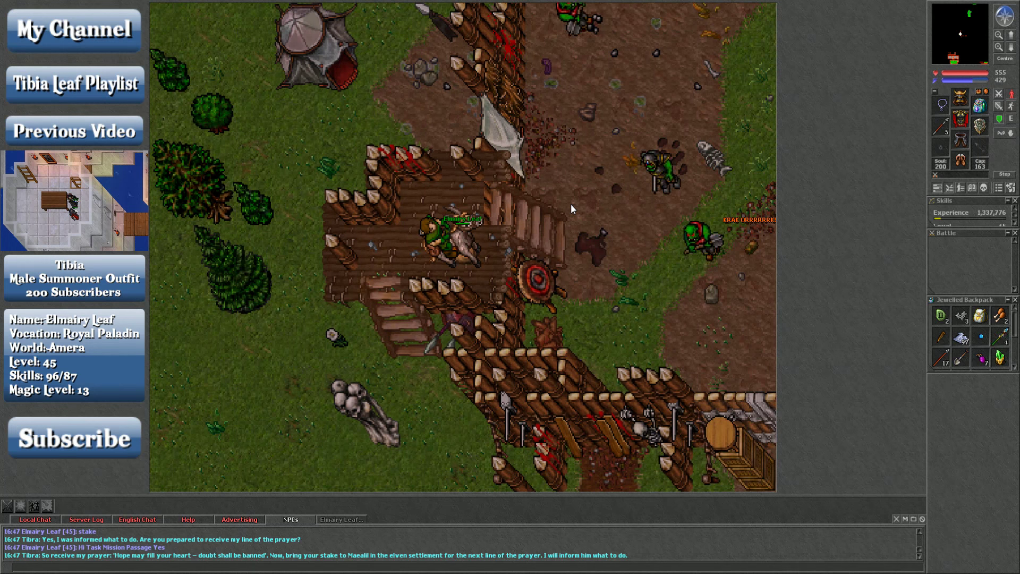
{"action": "mouse_move", "coordinate": [551, 215]}
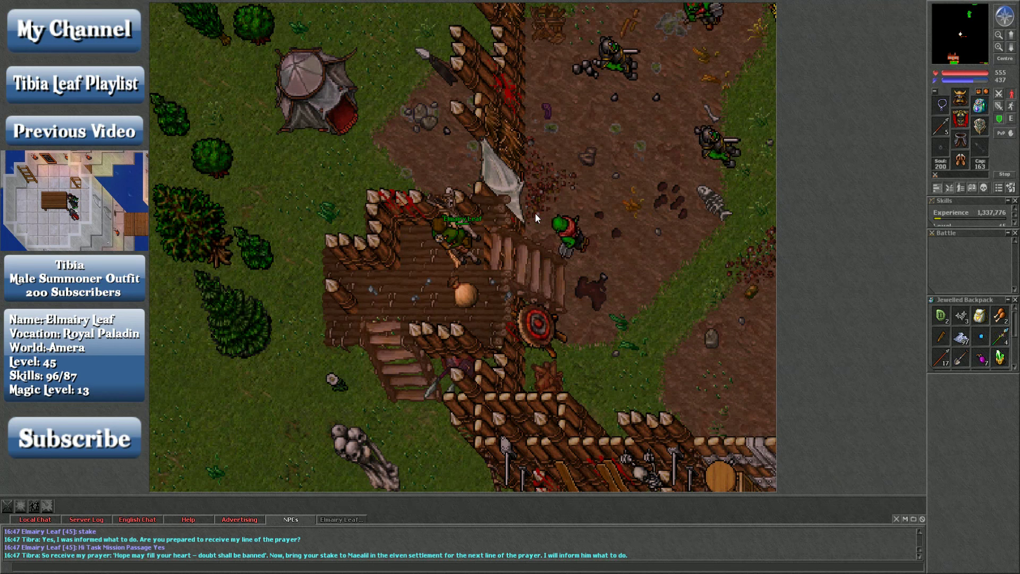
{"action": "mouse_move", "coordinate": [530, 237]}
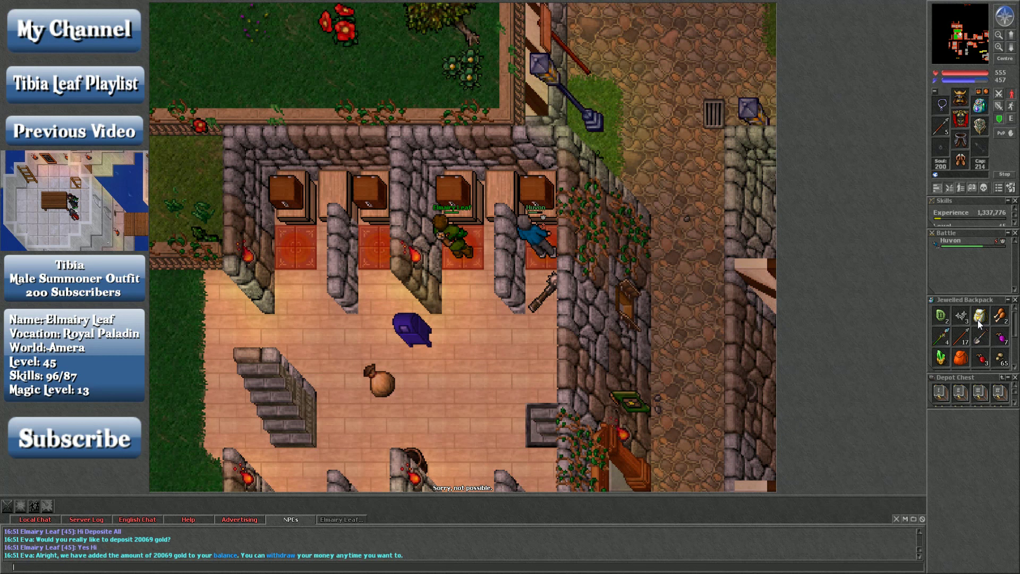
Deposit all gold at the bank depot, adding 20069 to the balance.
{"action": "left_click", "coordinate": [979, 315]}
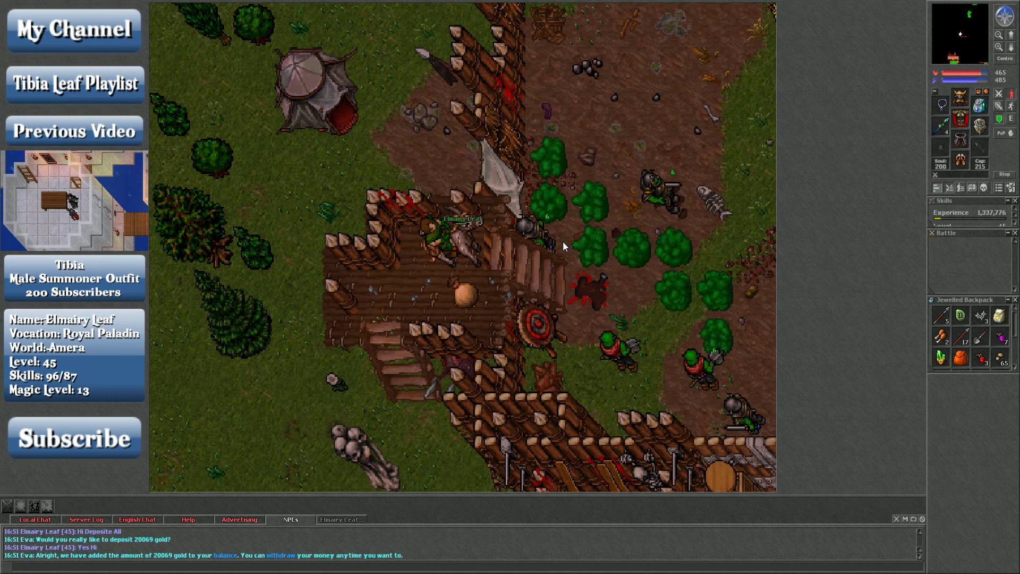
{"action": "mouse_move", "coordinate": [550, 245]}
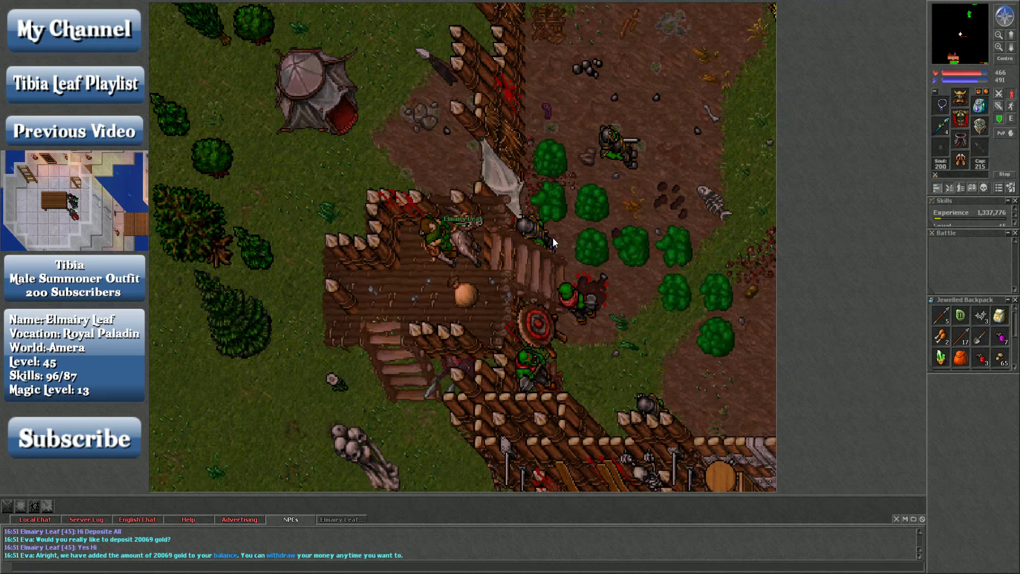
{"action": "mouse_move", "coordinate": [586, 274]}
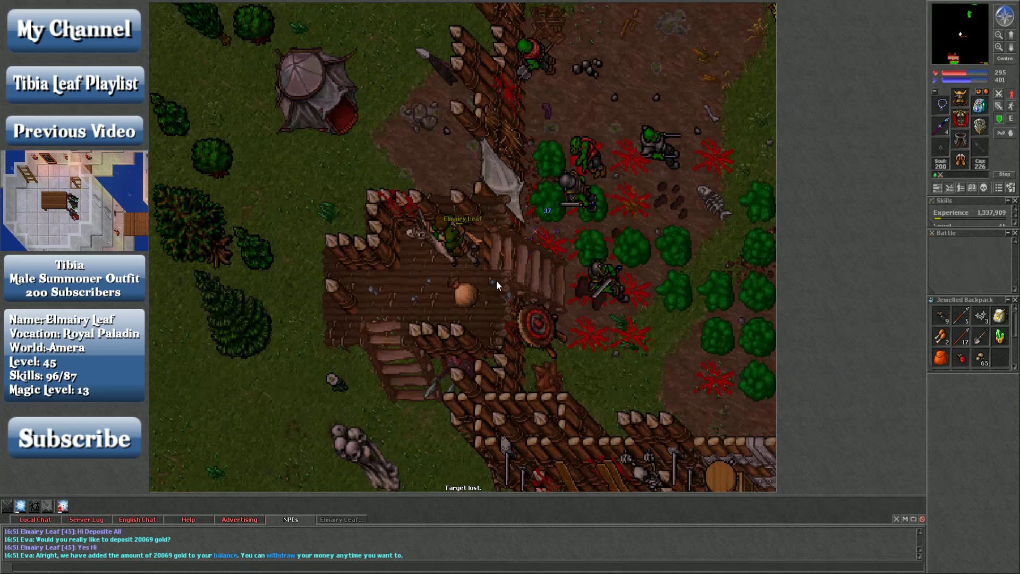
{"action": "mouse_move", "coordinate": [521, 286]}
{"action": "type", "text": "poiso"}
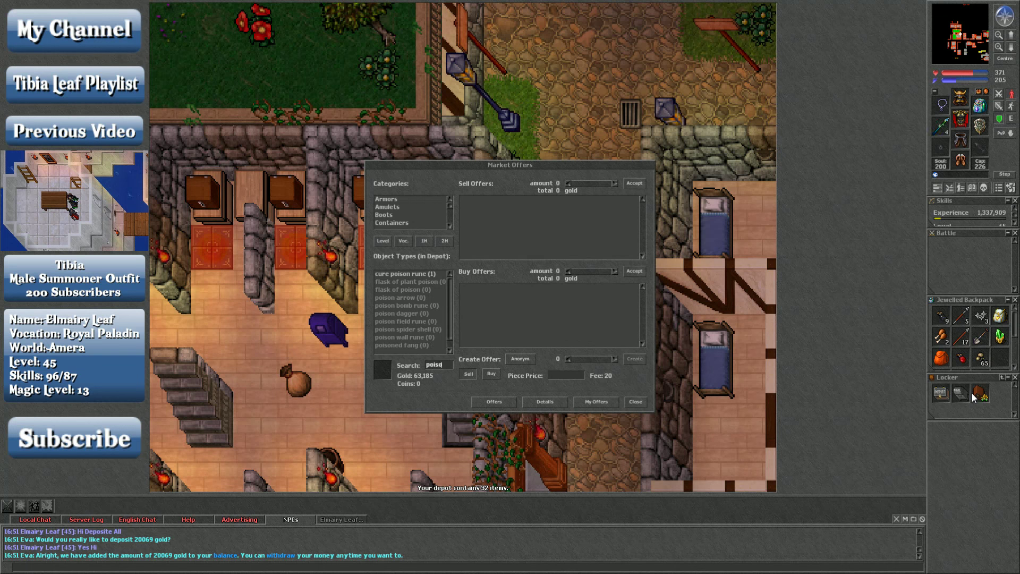
{"action": "mouse_move", "coordinate": [423, 344]}
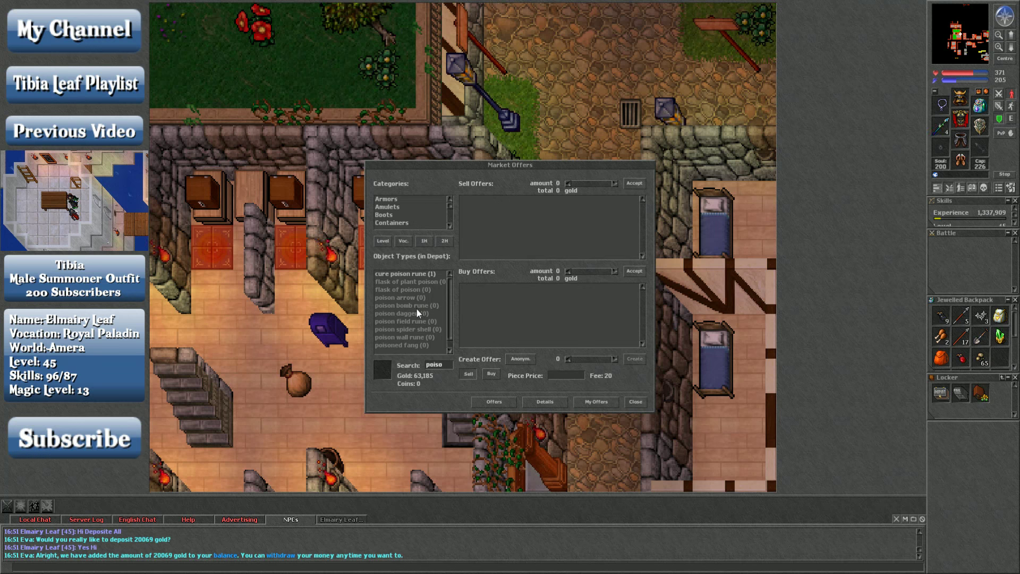
Search the market for 'mana' and view mana potion offers.
{"action": "left_click", "coordinate": [403, 336]}
{"action": "type", "text": "mana"}
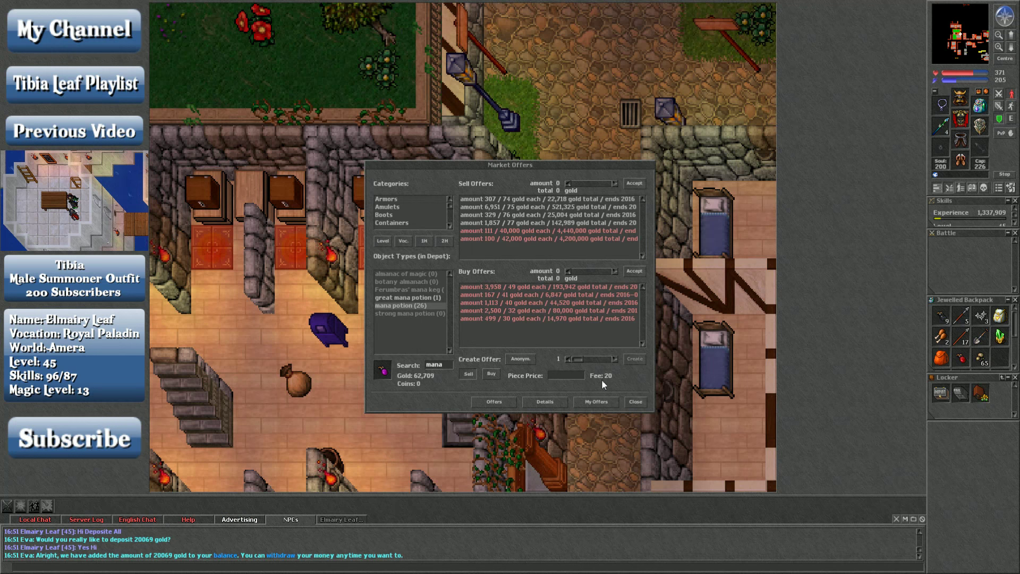
{"action": "left_click", "coordinate": [634, 402]}
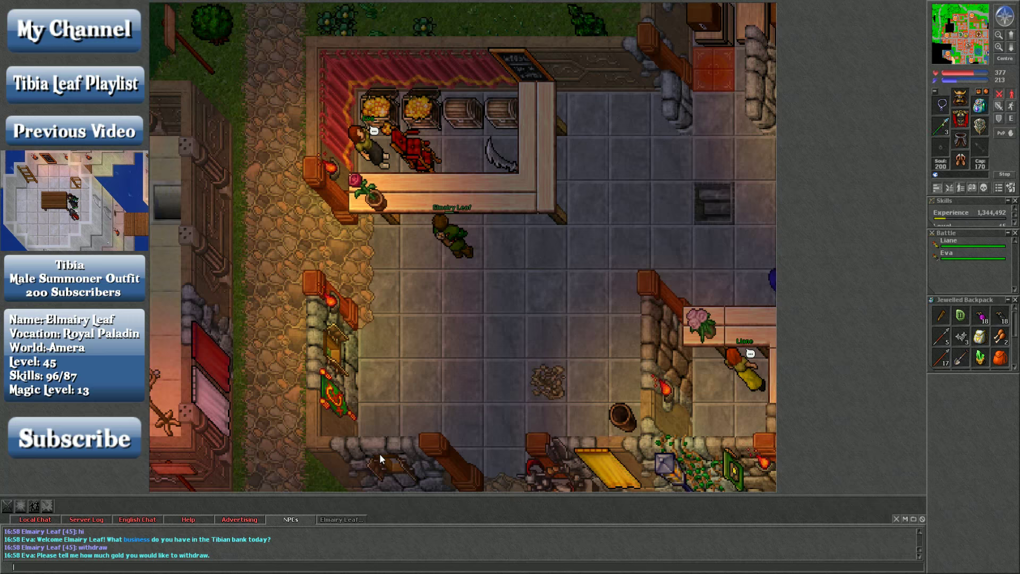
Tell the banker to withdraw 30000 gold.
{"action": "type", "text": "30000"}
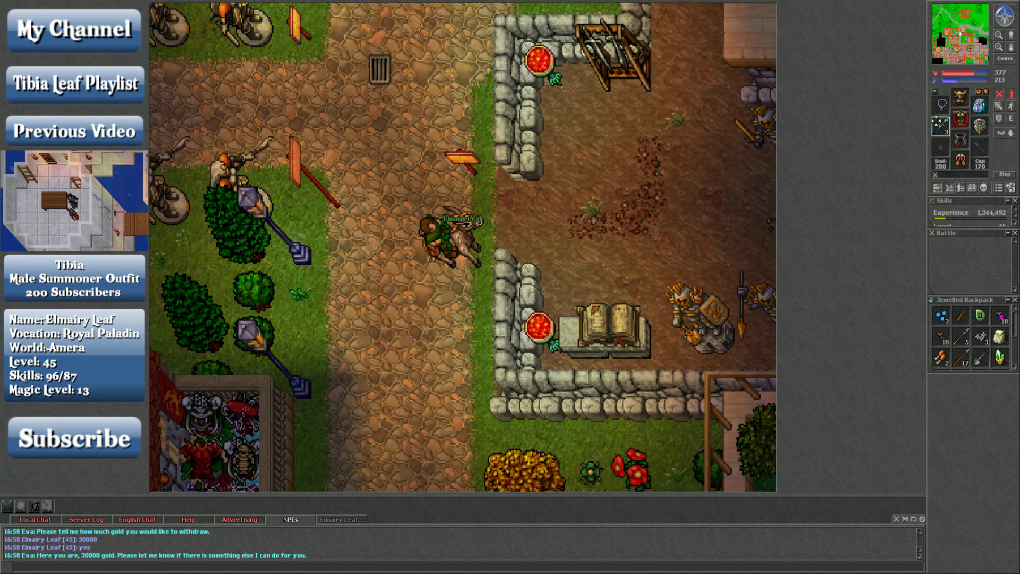
{"action": "mouse_move", "coordinate": [940, 162]}
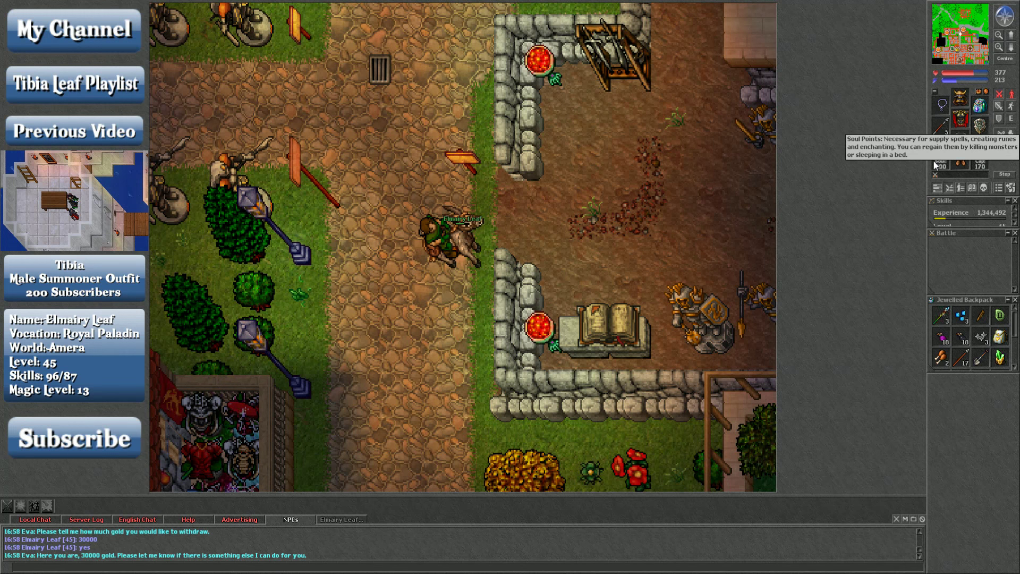